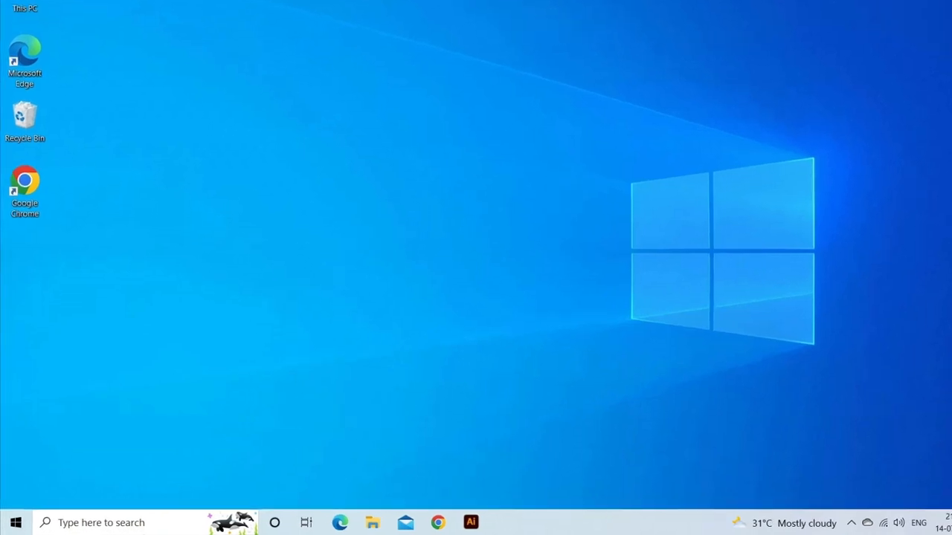
# Confirm New Volume (D:) uses NTFS, then view the SD (T:) card's properties.
pyautogui.click(9, 522)
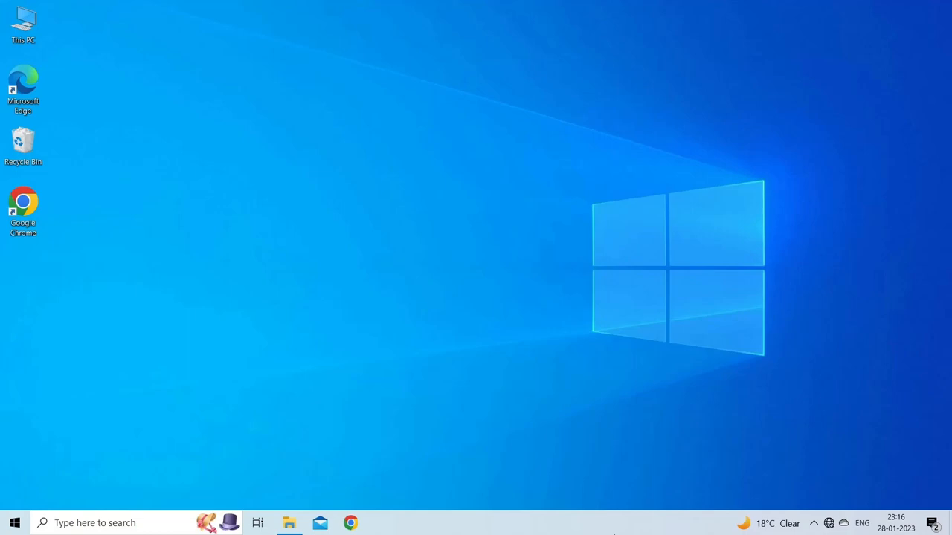
pyautogui.click(292, 523)
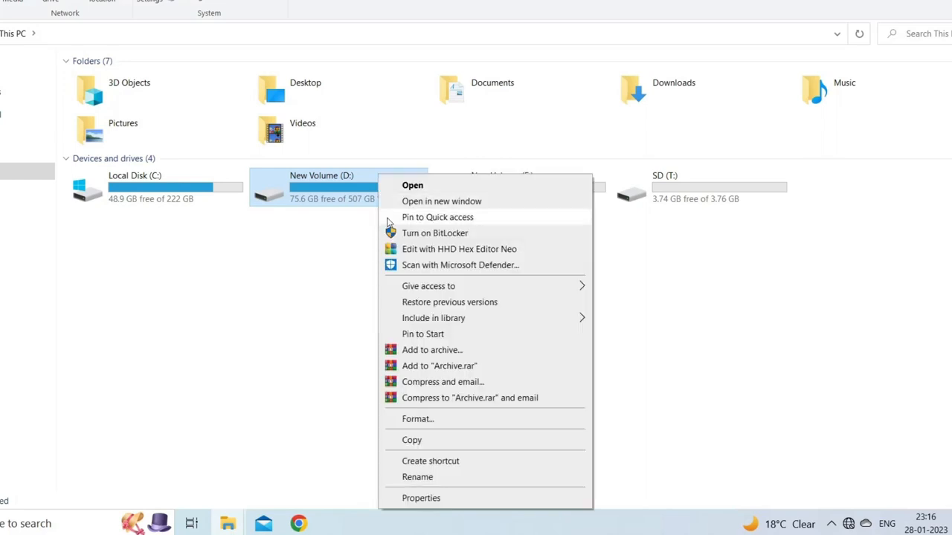
pyautogui.moveTo(441, 504)
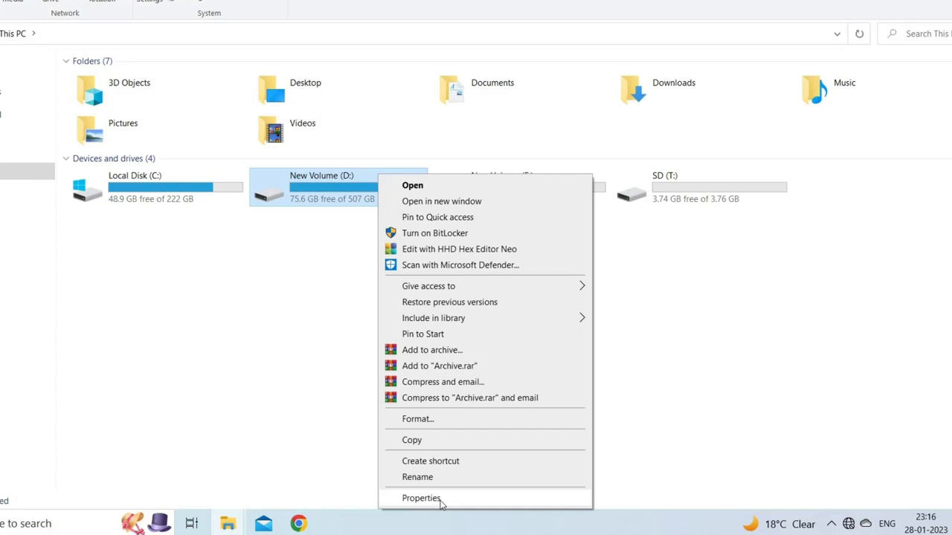
pyautogui.click(420, 498)
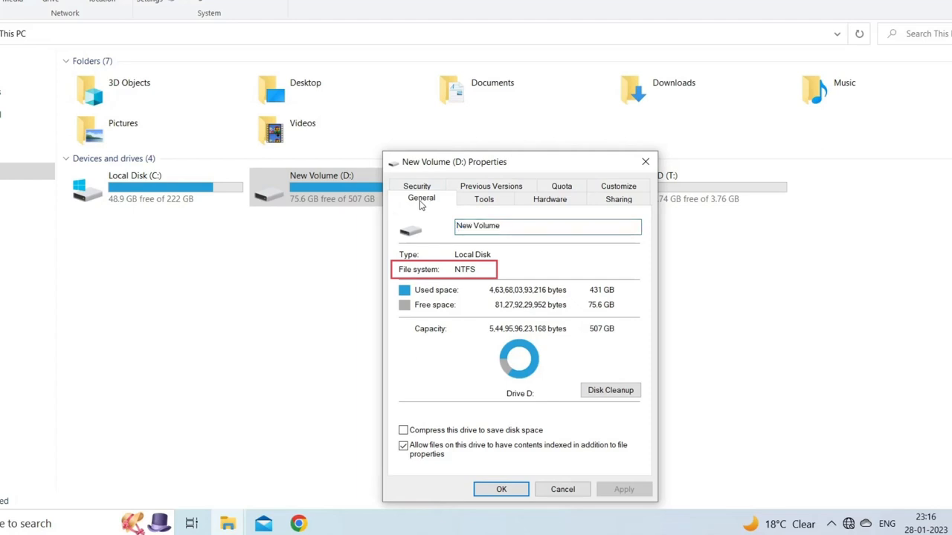
pyautogui.moveTo(643, 161)
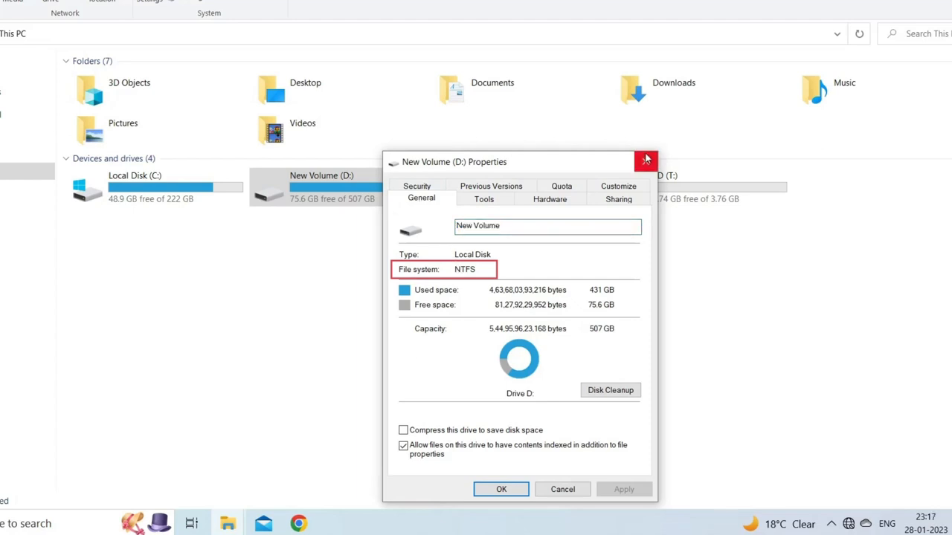
pyautogui.click(646, 159)
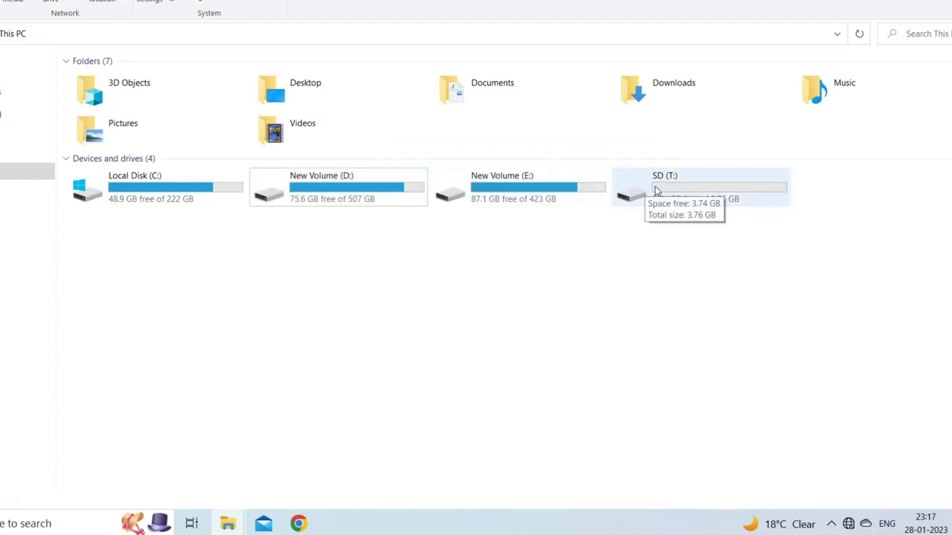
pyautogui.rightClick(662, 187)
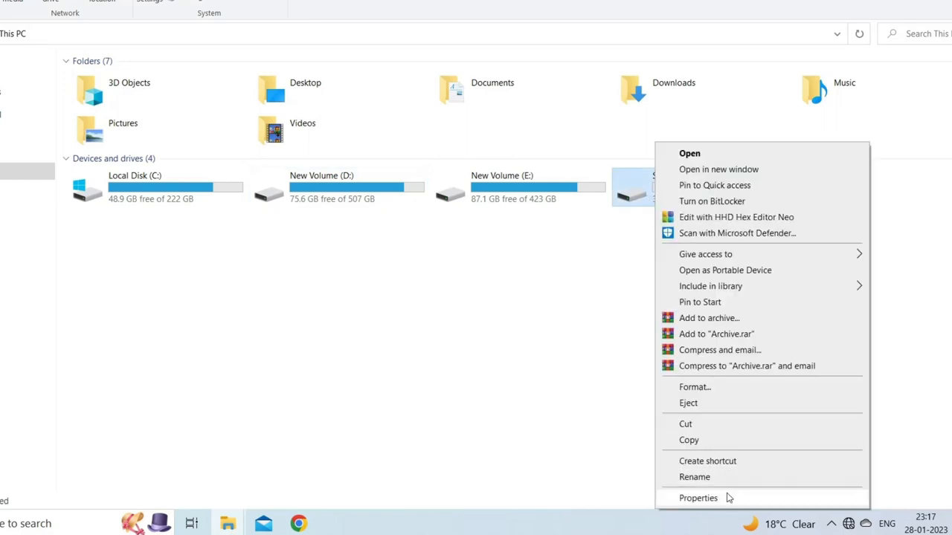
pyautogui.click(696, 498)
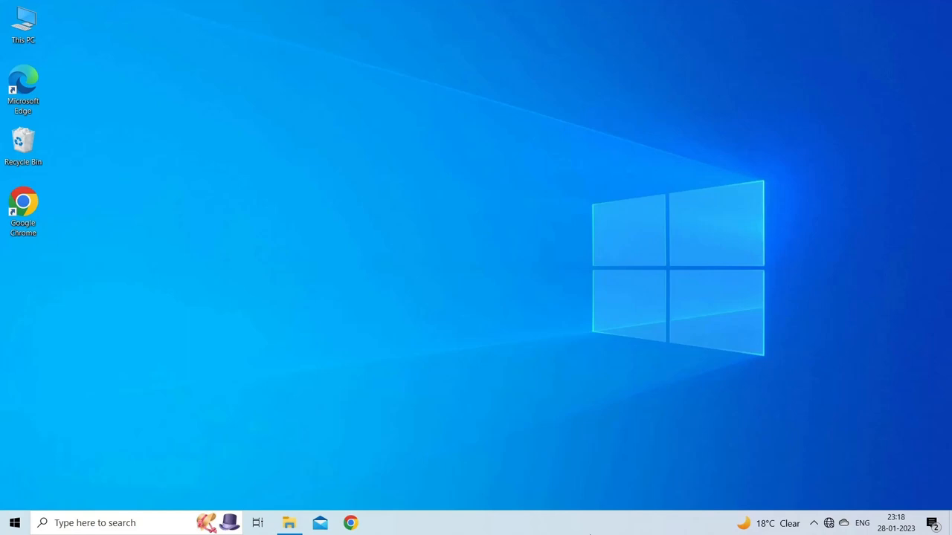
# Run 'chkdsk t: /r' in Command Prompt and close it once no problems are found.
pyautogui.press('Win+r')
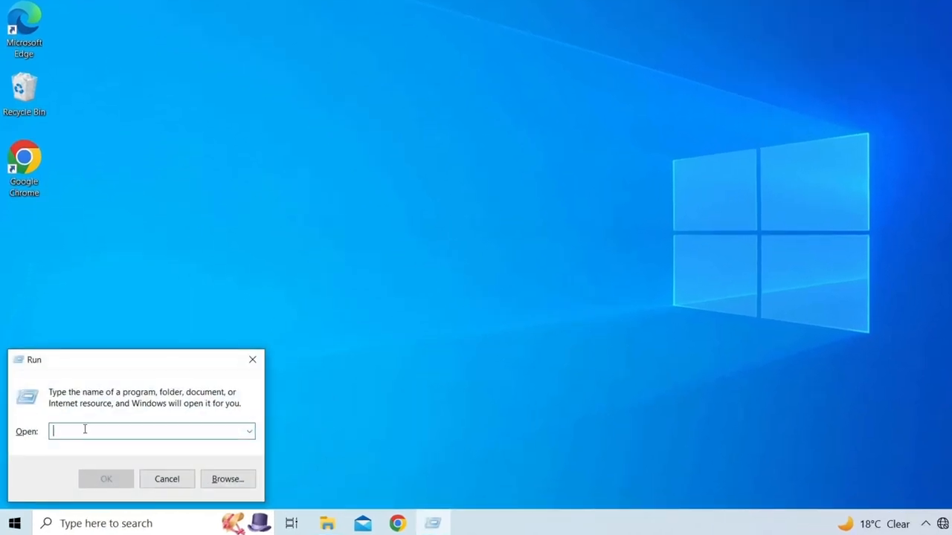
pyautogui.write('cmd')
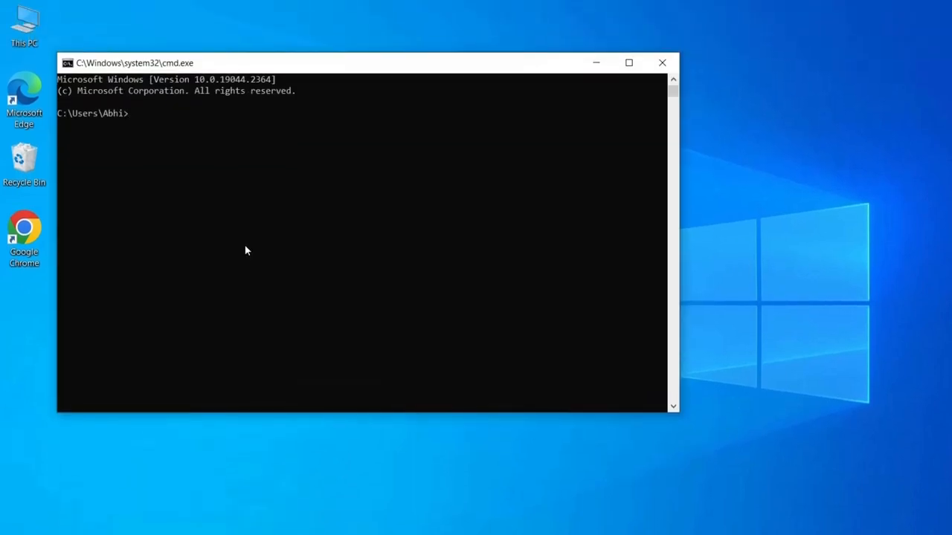
pyautogui.write('chkdsk')
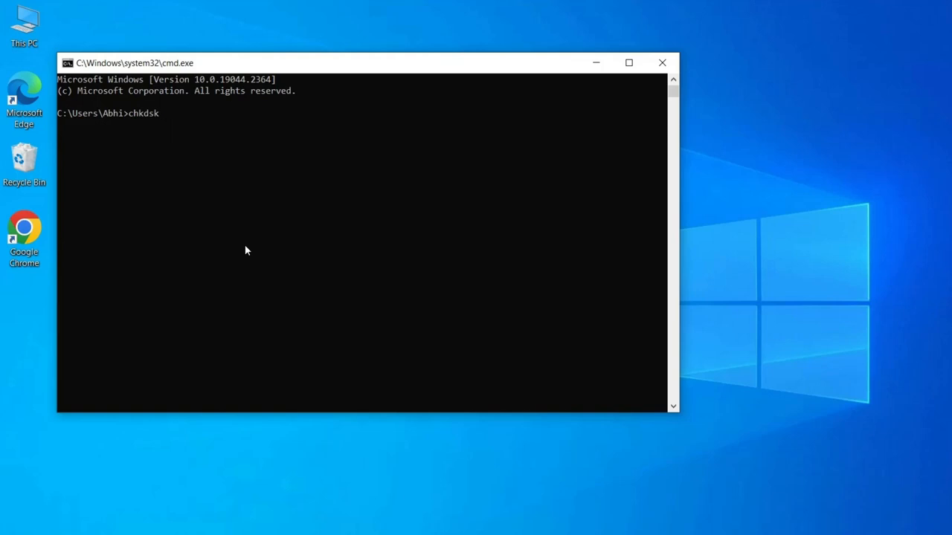
pyautogui.write('t:')
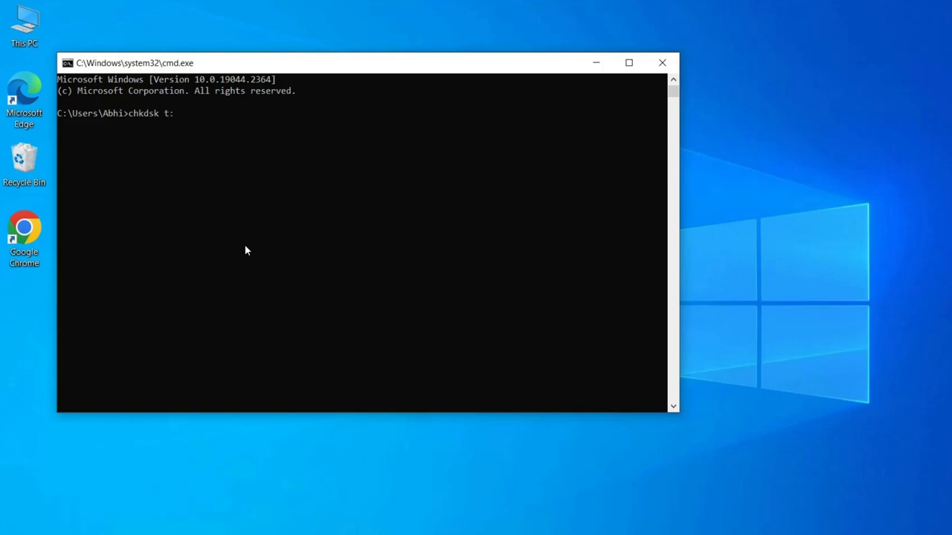
pyautogui.write('/r')
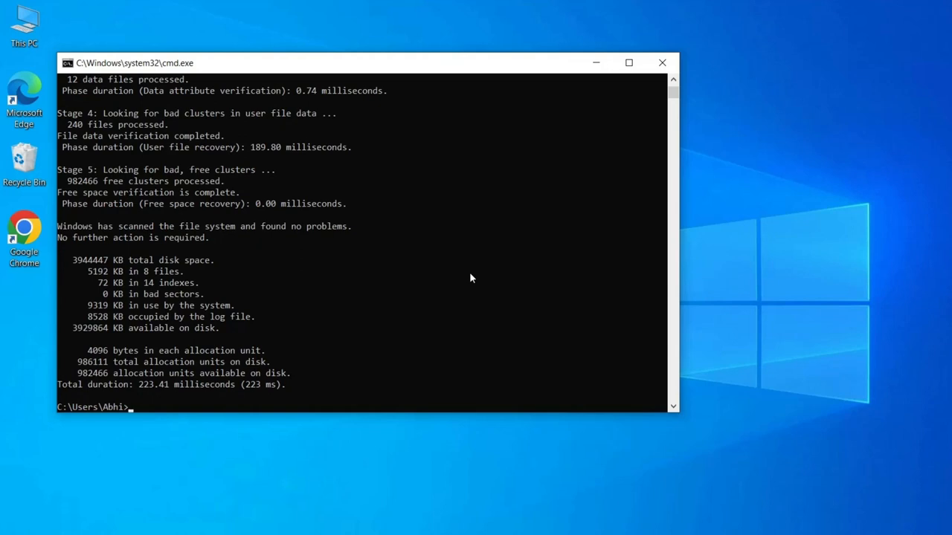
pyautogui.click(662, 63)
pyautogui.write('window security')
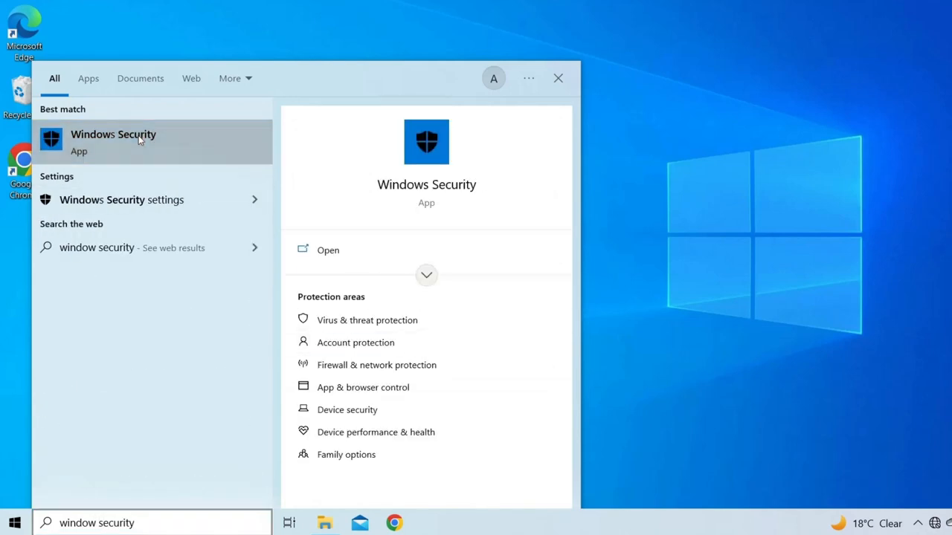
# Launch a Full scan from Windows Security's Virus & threat protection scan options.
pyautogui.click(113, 141)
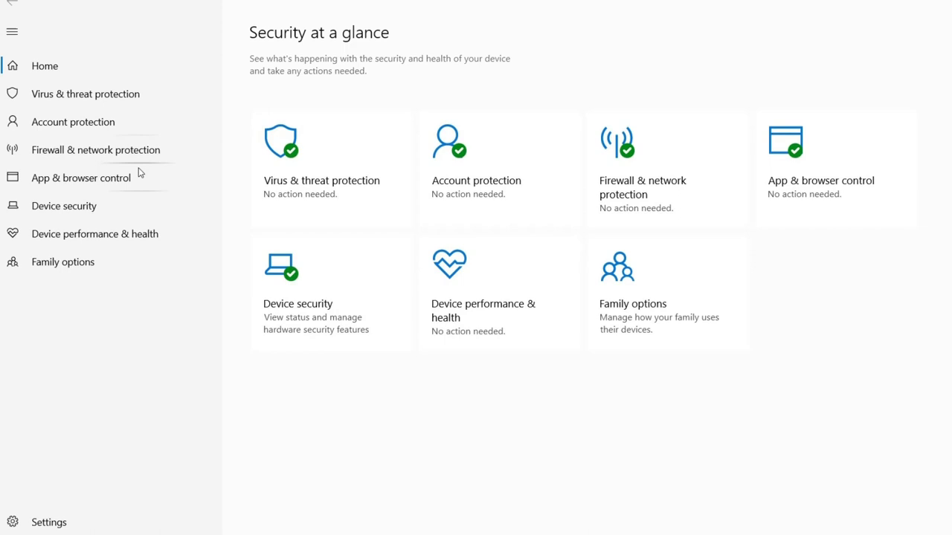
pyautogui.moveTo(304, 173)
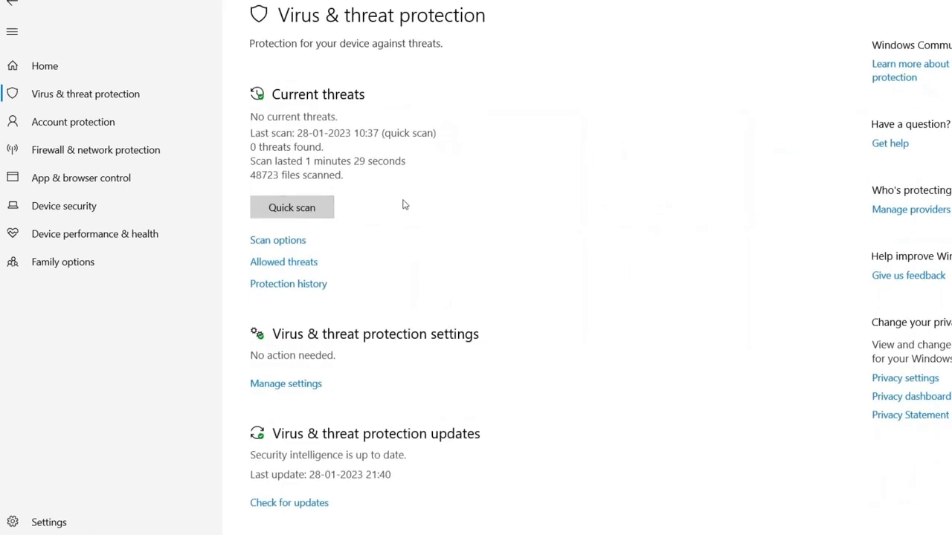
pyautogui.click(278, 240)
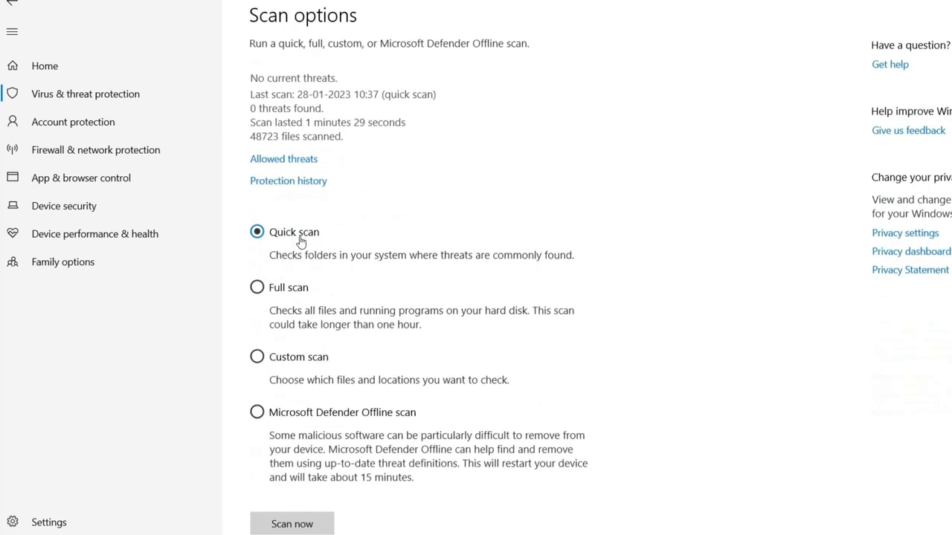
pyautogui.moveTo(261, 294)
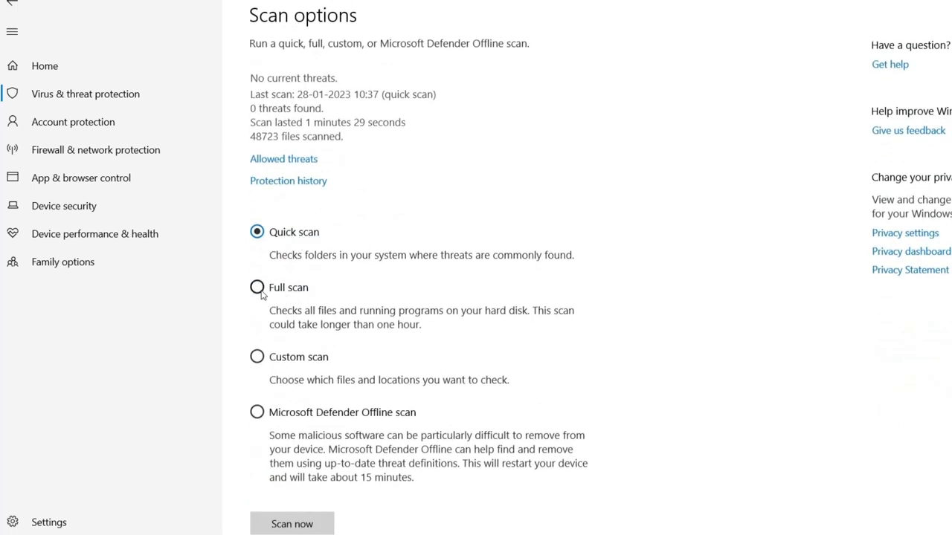
pyautogui.click(256, 288)
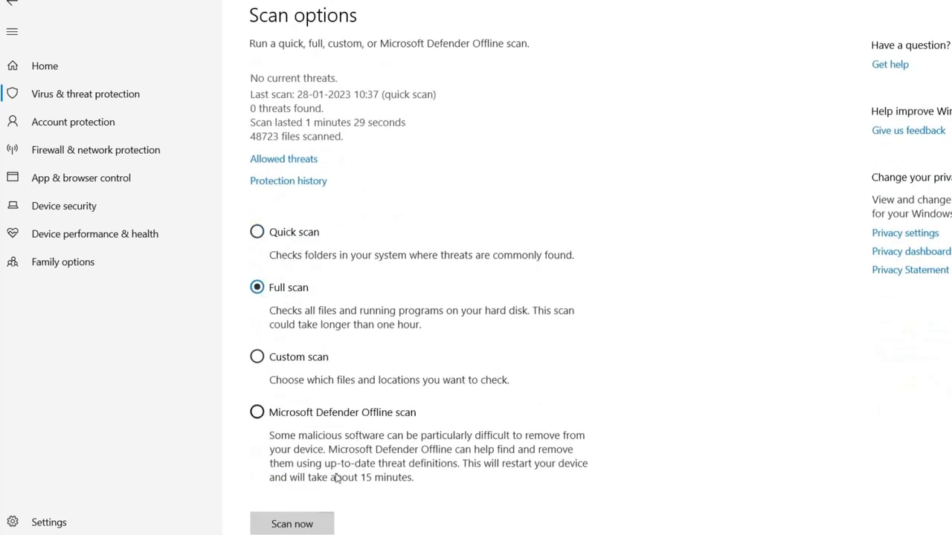
pyautogui.scroll(-3)
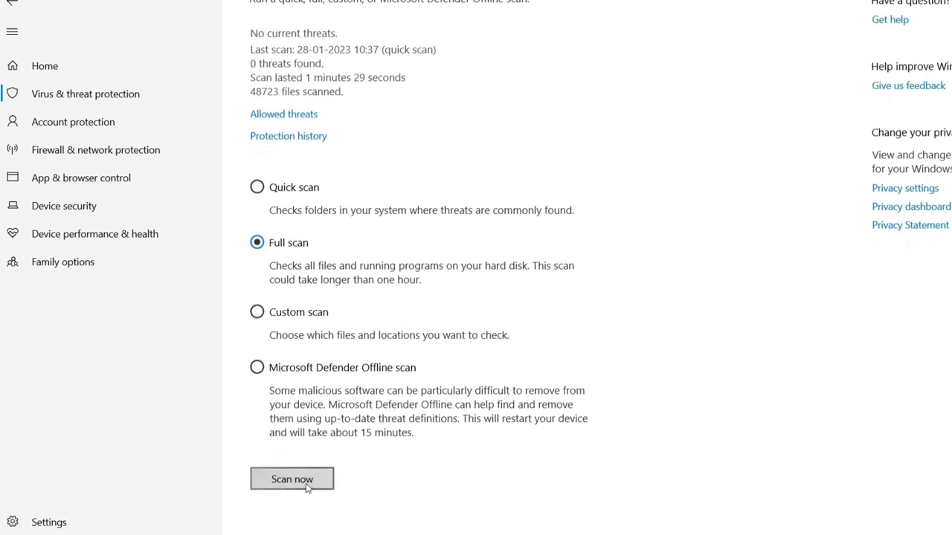
pyautogui.click(292, 479)
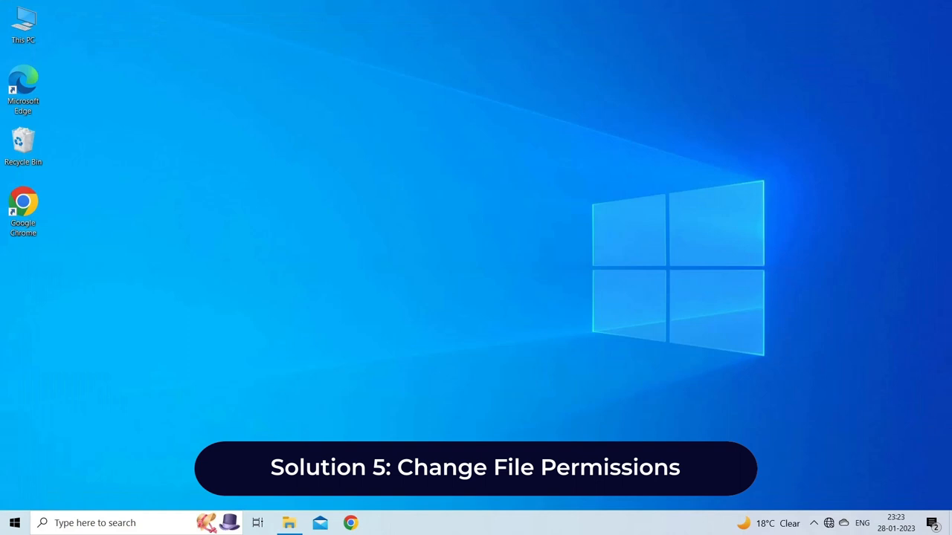
pyautogui.moveTo(472, 487)
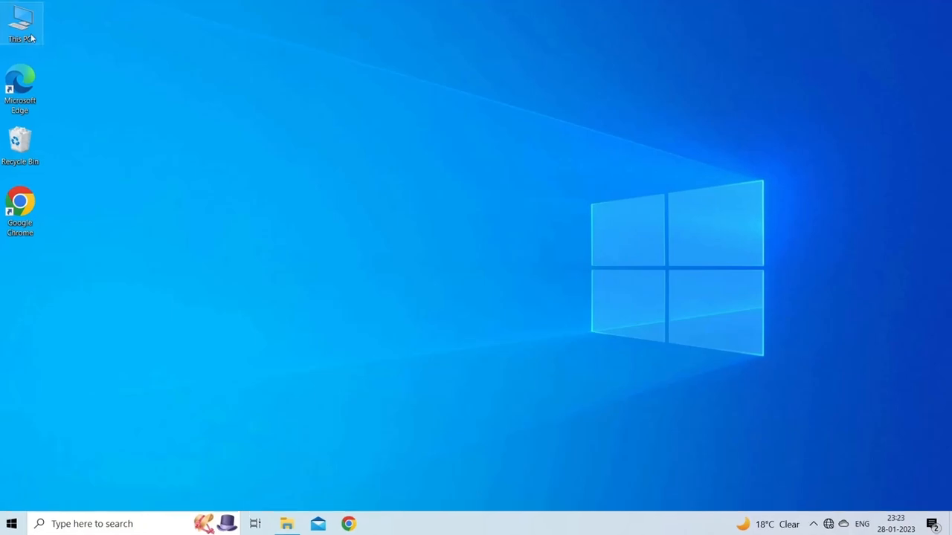
# Add 'Your Computer Name' as a user in alll details.docx's Security permissions.
pyautogui.doubleClick(24, 18)
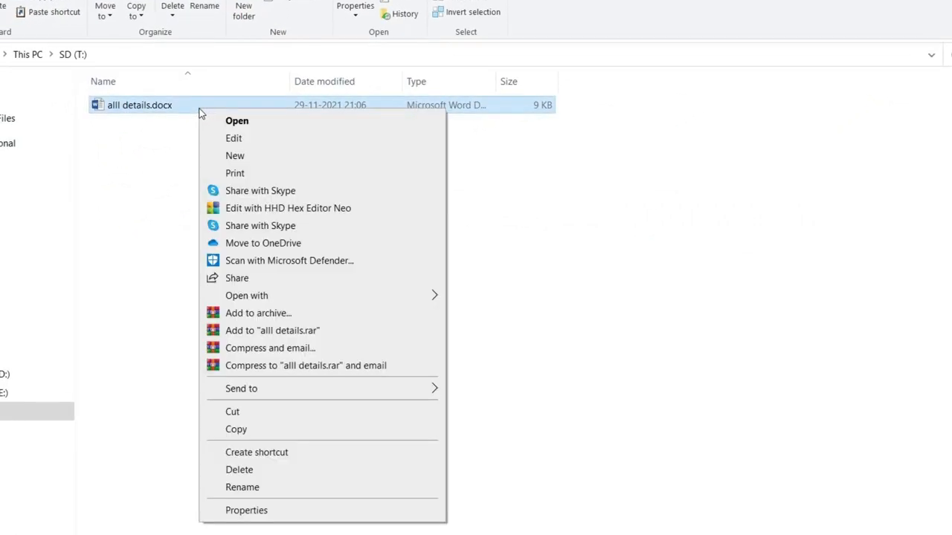
pyautogui.click(246, 510)
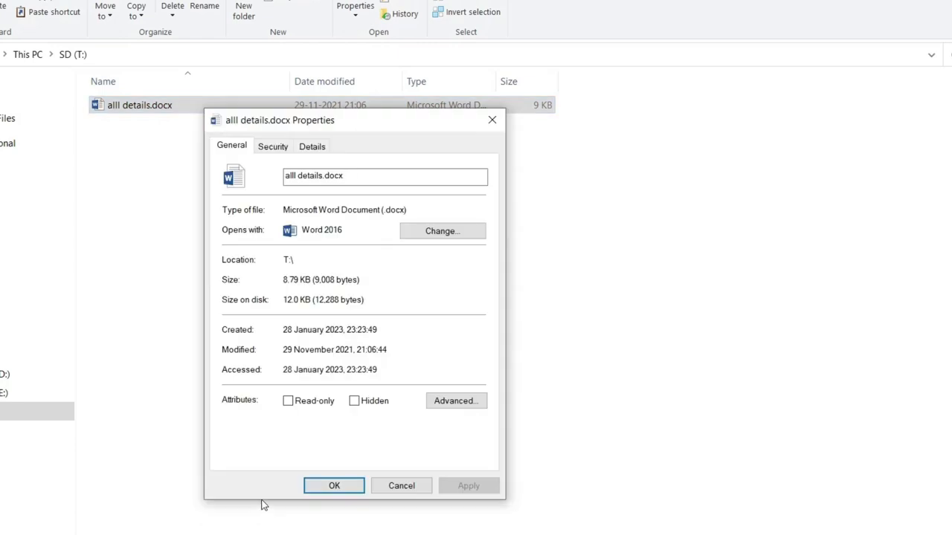
pyautogui.click(273, 146)
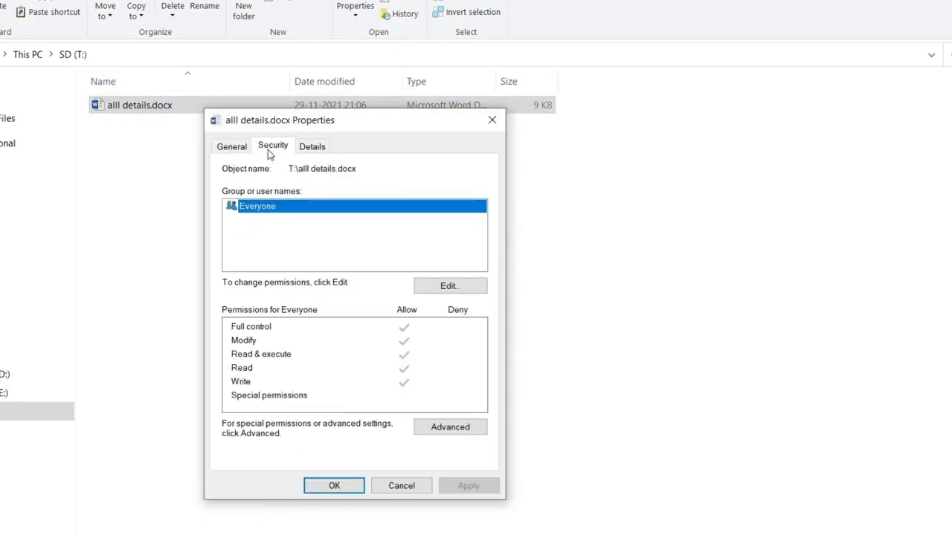
pyautogui.click(450, 285)
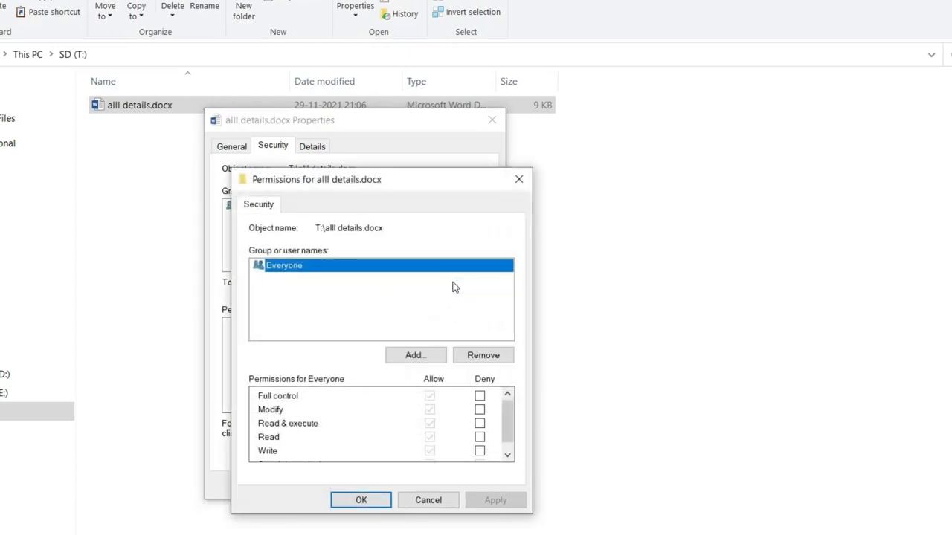
pyautogui.click(415, 355)
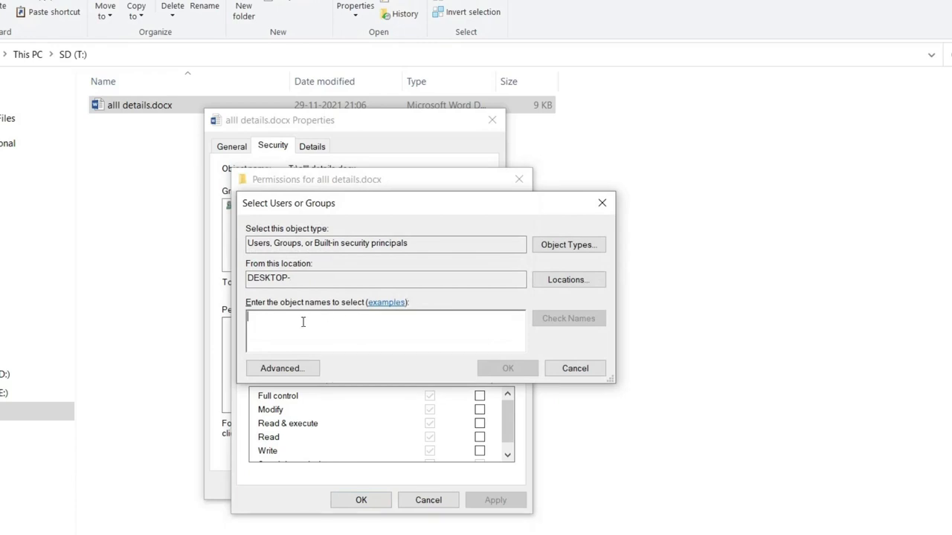
pyautogui.write('Your Computer Name')
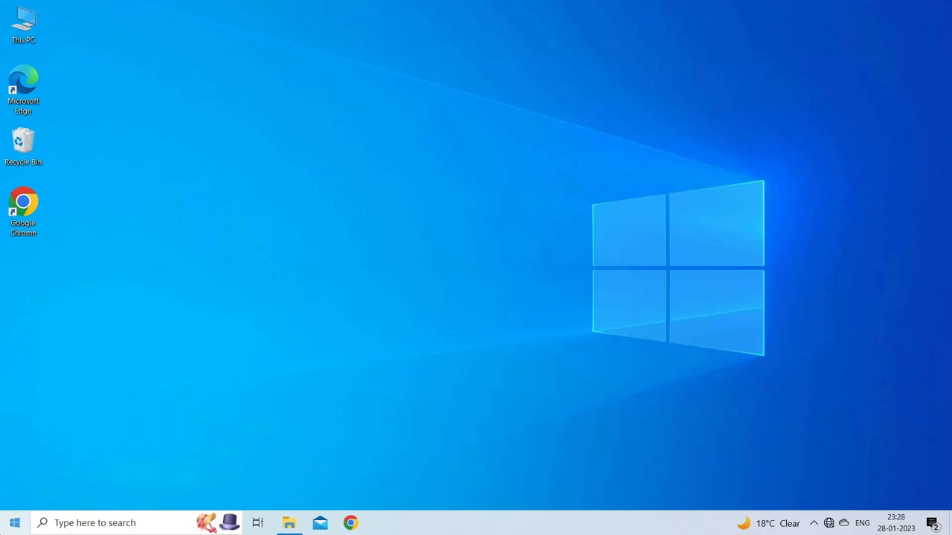
# Open Format for SD (T:) in Disk Management and open its File system dropdown.
pyautogui.rightClick(13, 523)
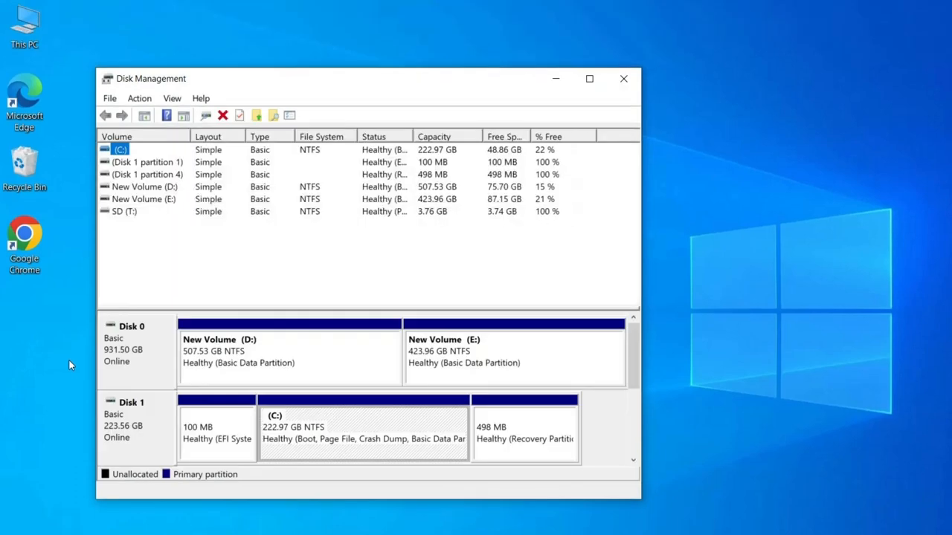
pyautogui.rightClick(119, 211)
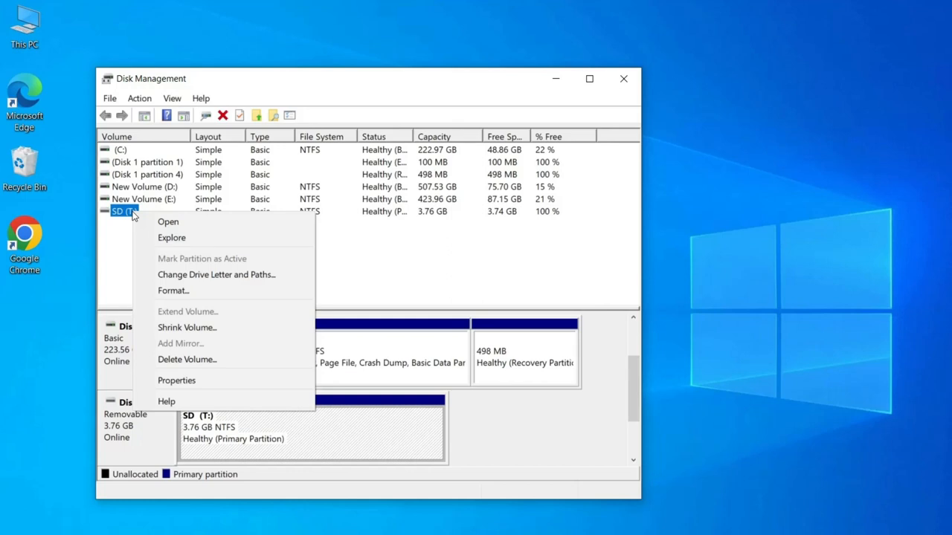
pyautogui.moveTo(197, 291)
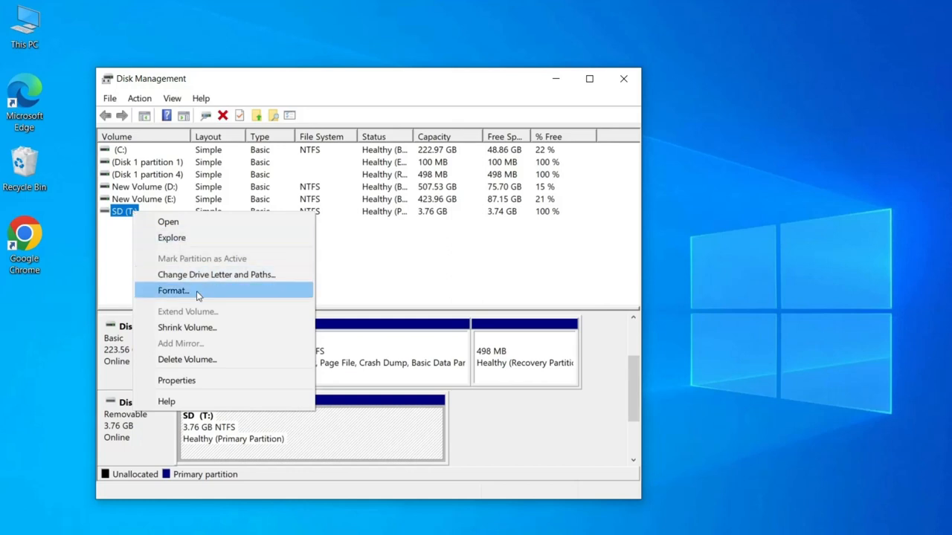
pyautogui.click(172, 290)
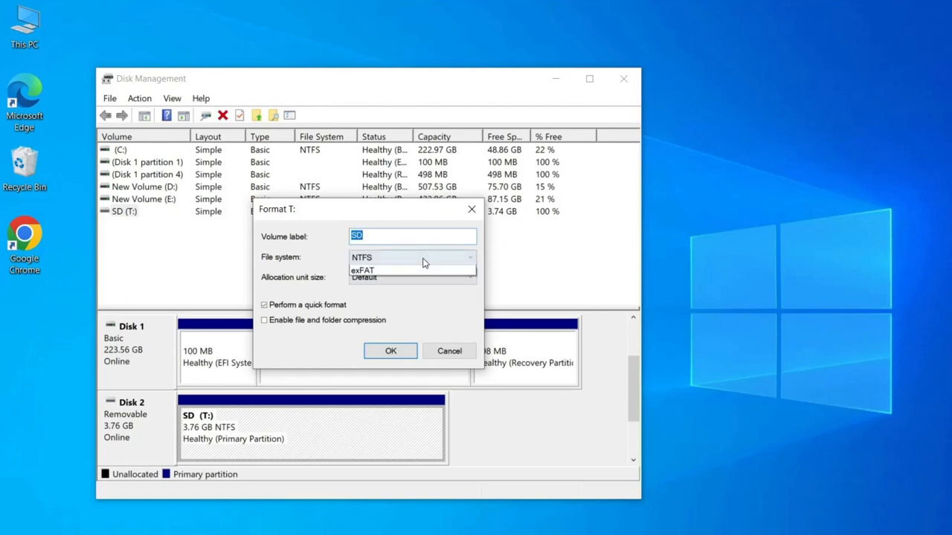
pyautogui.click(362, 257)
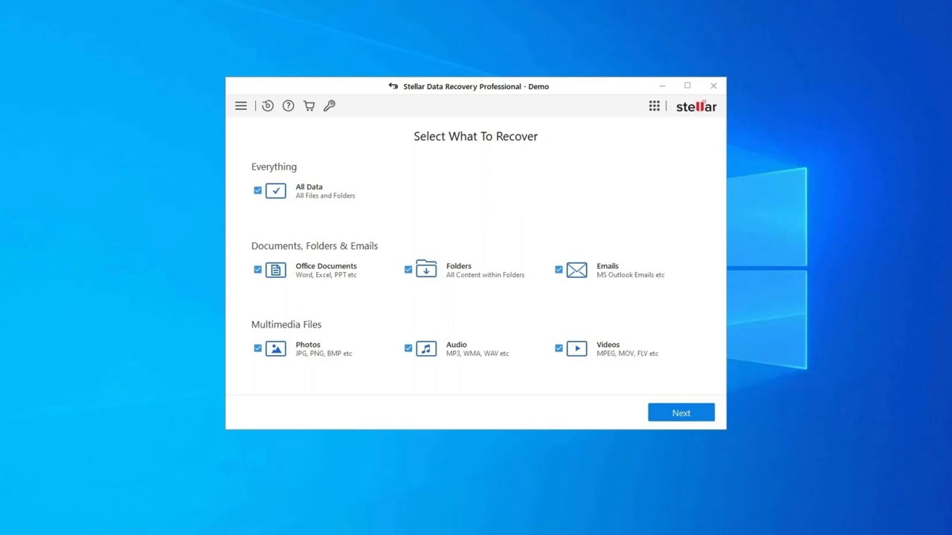
# Continue in Stellar Data Recovery with all data types selected.
pyautogui.click(681, 413)
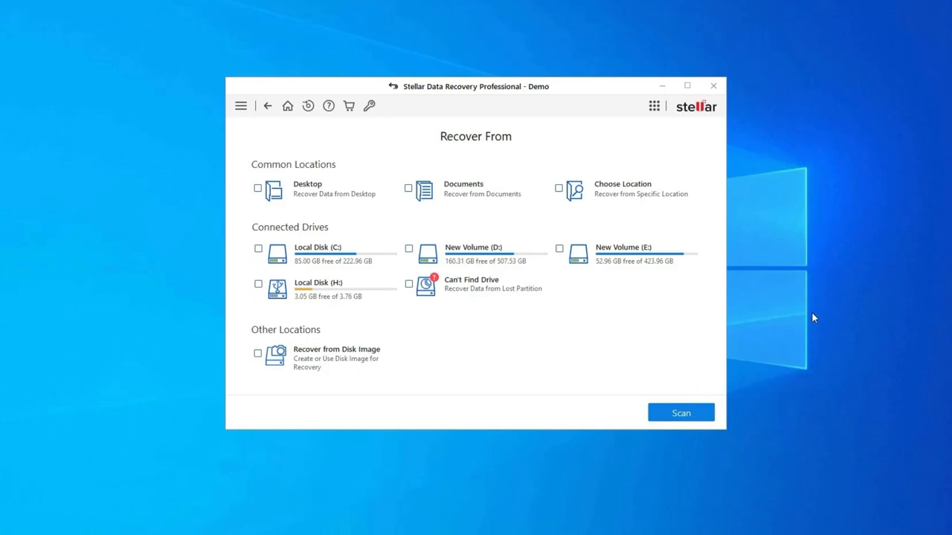
# Scan Local Disk (H:) and recover the Adobe zip file from the results.
pyautogui.click(258, 283)
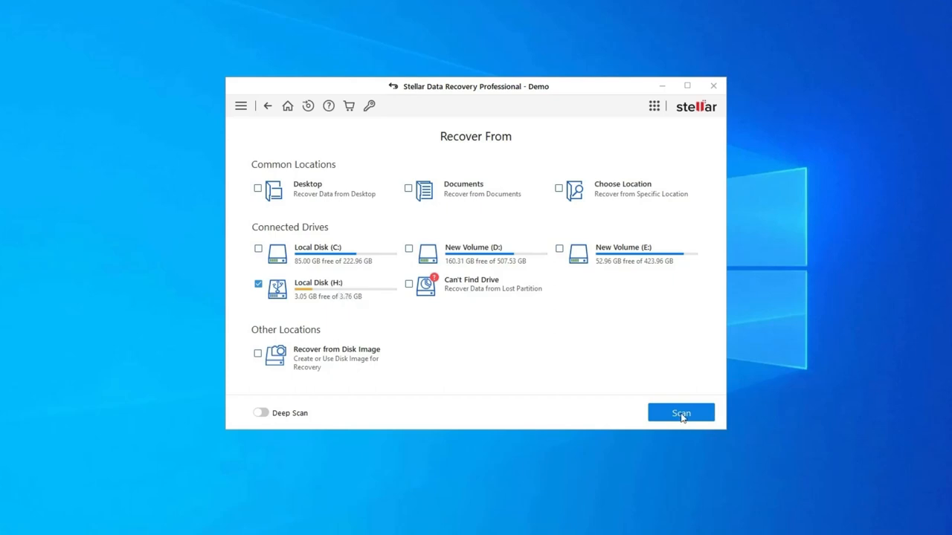
pyautogui.click(681, 412)
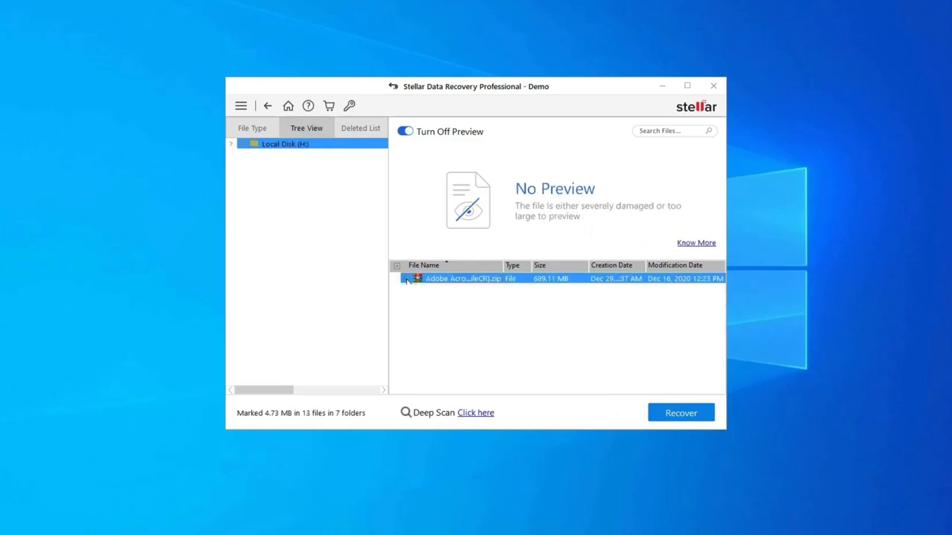
pyautogui.click(407, 278)
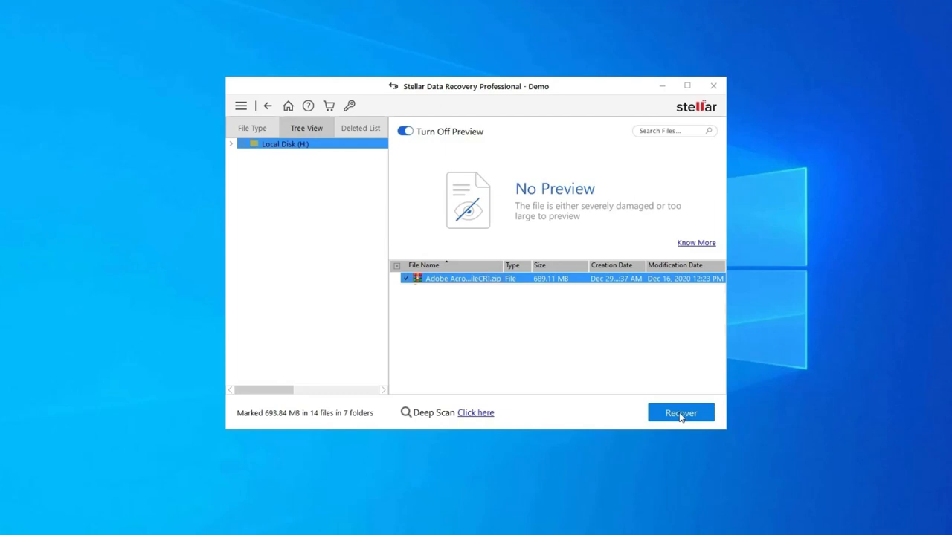
pyautogui.click(710, 85)
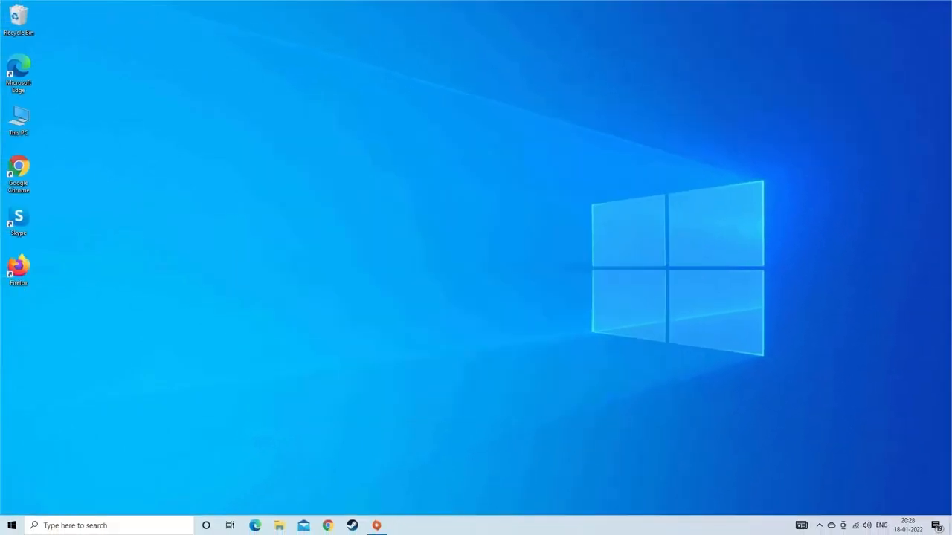